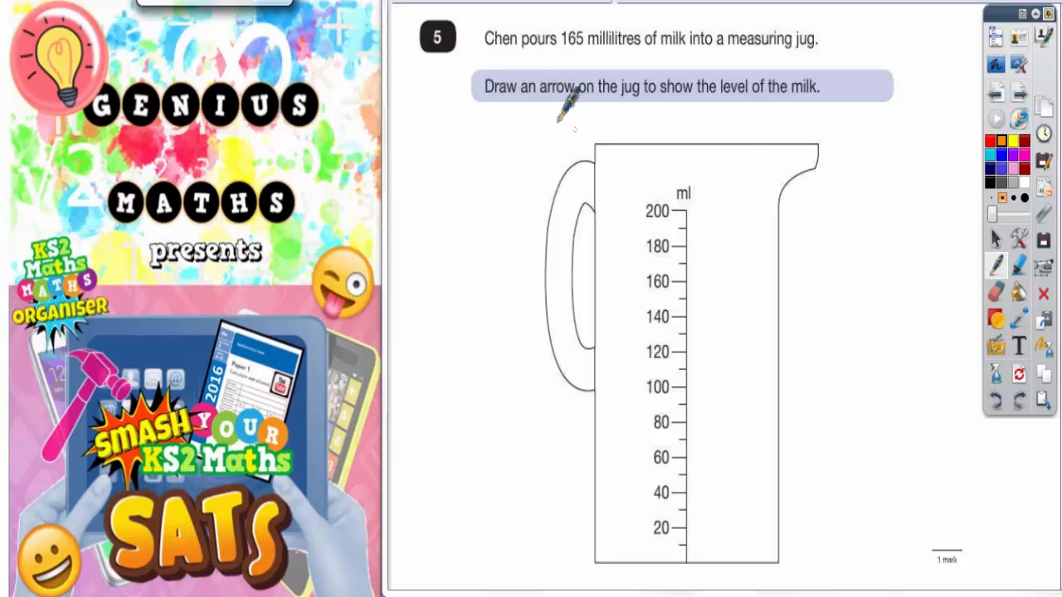
mouse_move(601, 63)
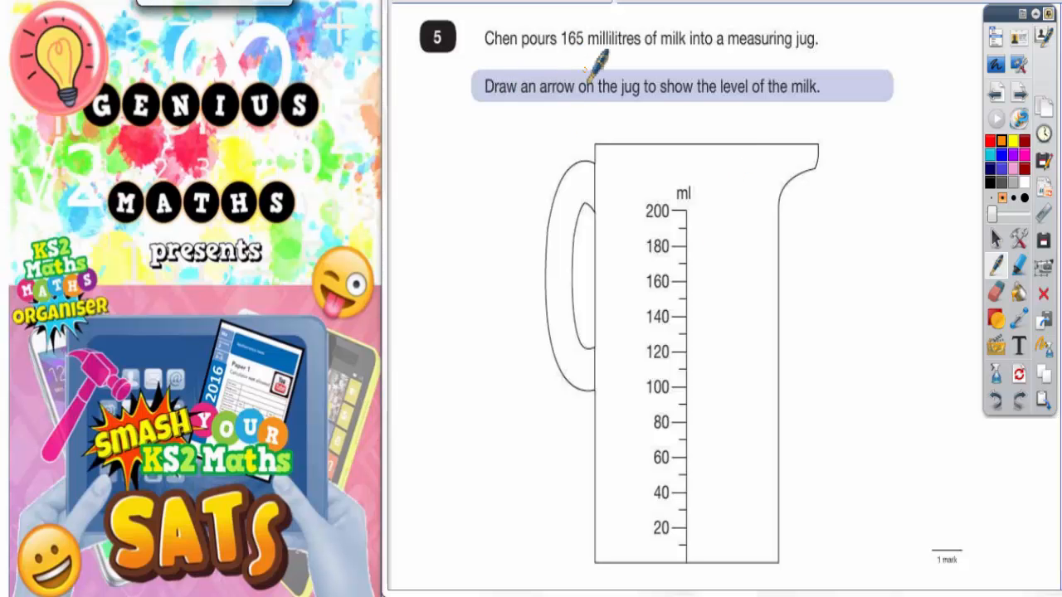
Circle '165 millilitres' in the question text in orange ink.
drag(561, 46, 644, 50)
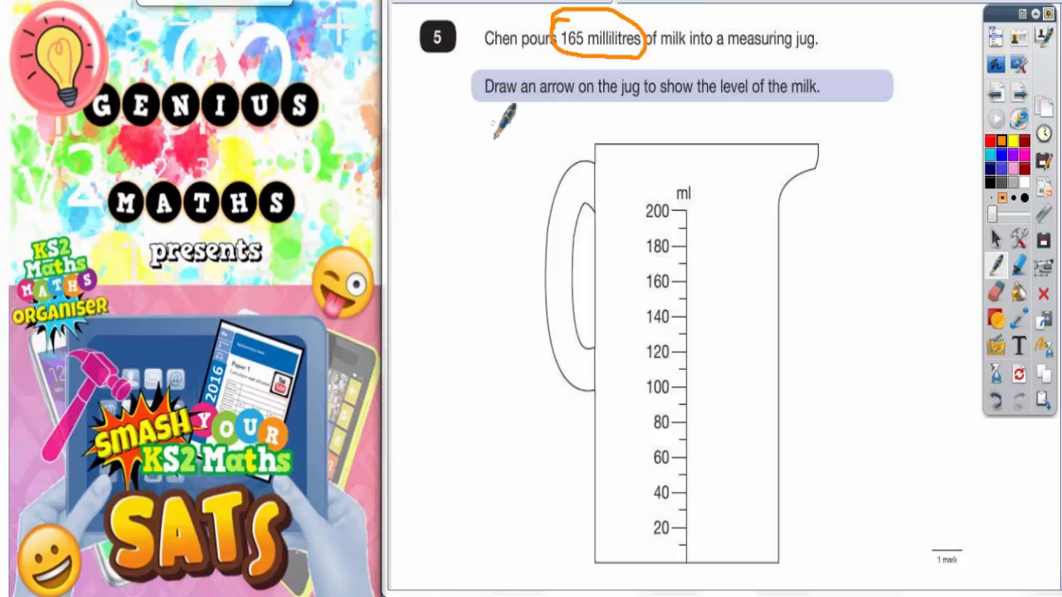
mouse_move(634, 117)
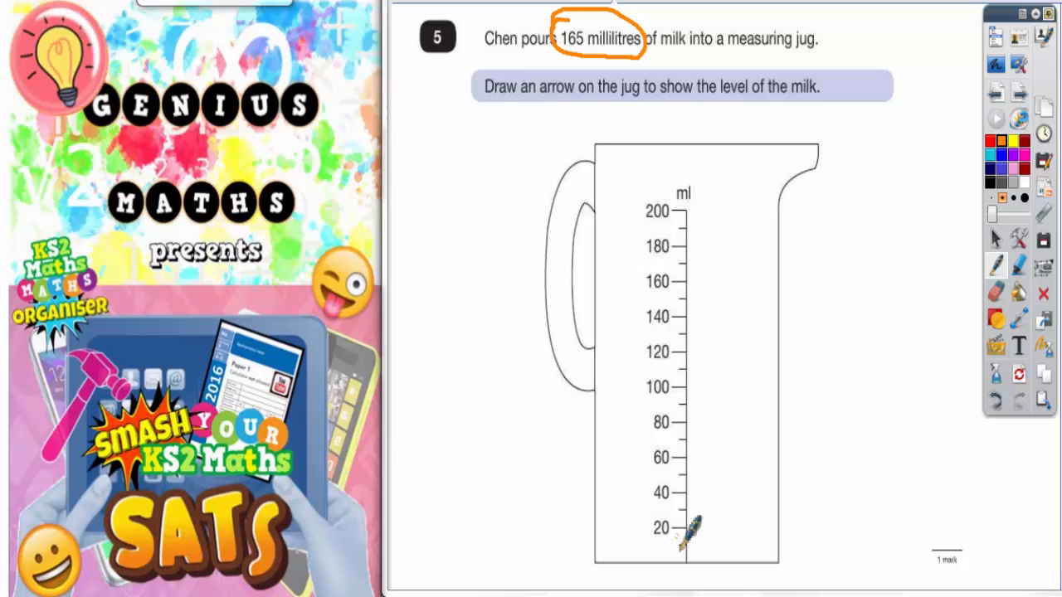
mouse_move(684, 385)
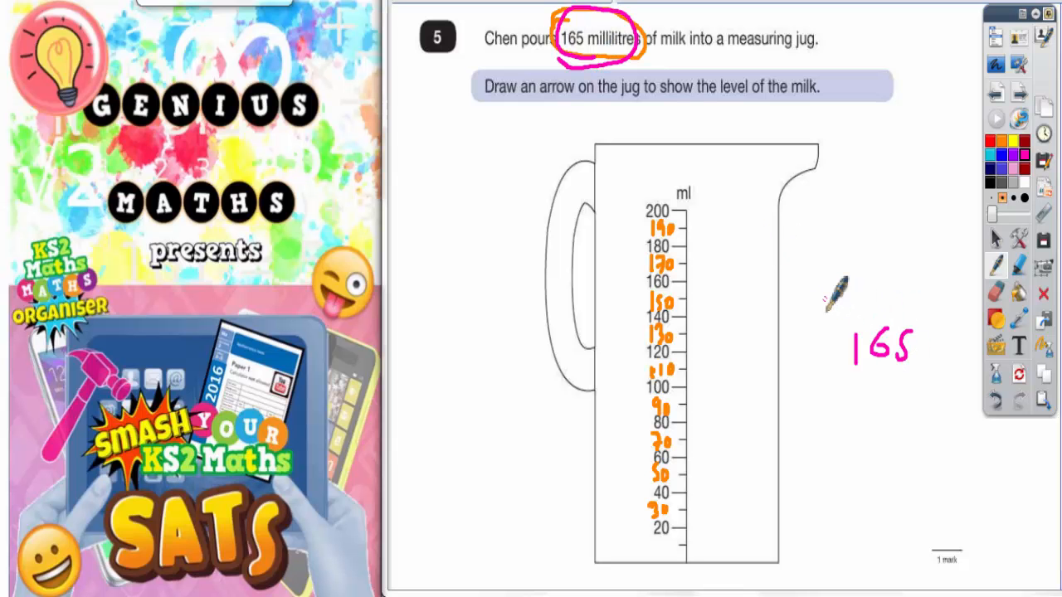
Write '160 – 170' in pink beside the jug and mark the point between 160 and 170 on the scale.
drag(816, 302, 921, 302)
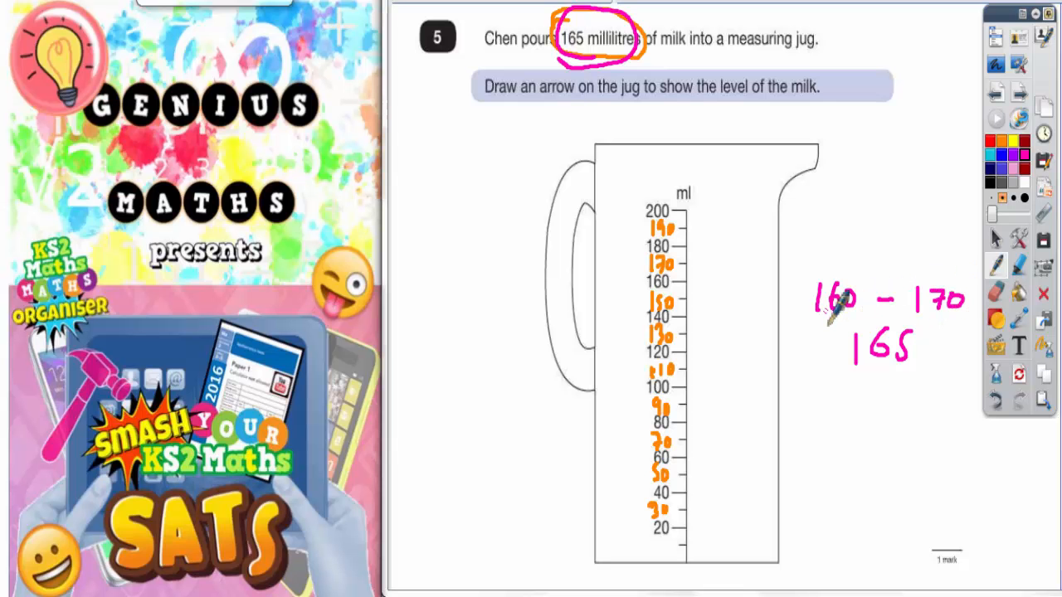
mouse_move(696, 274)
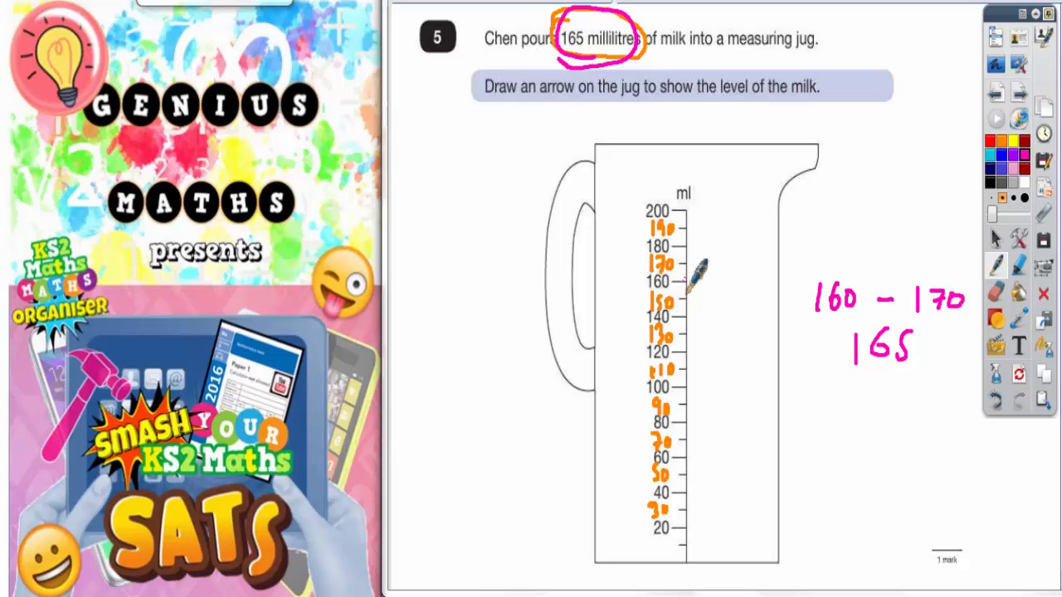
drag(700, 274, 680, 286)
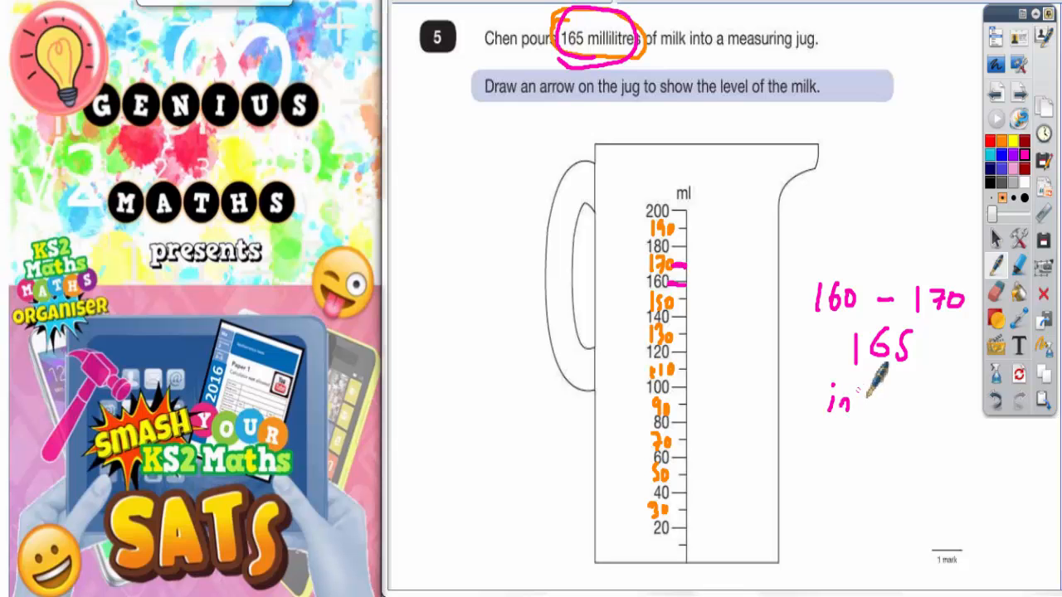
Write 'in between' and 'in the middle' in pink under 165 and draw an arrow at the 165 ml level on the jug.
drag(863, 403, 966, 404)
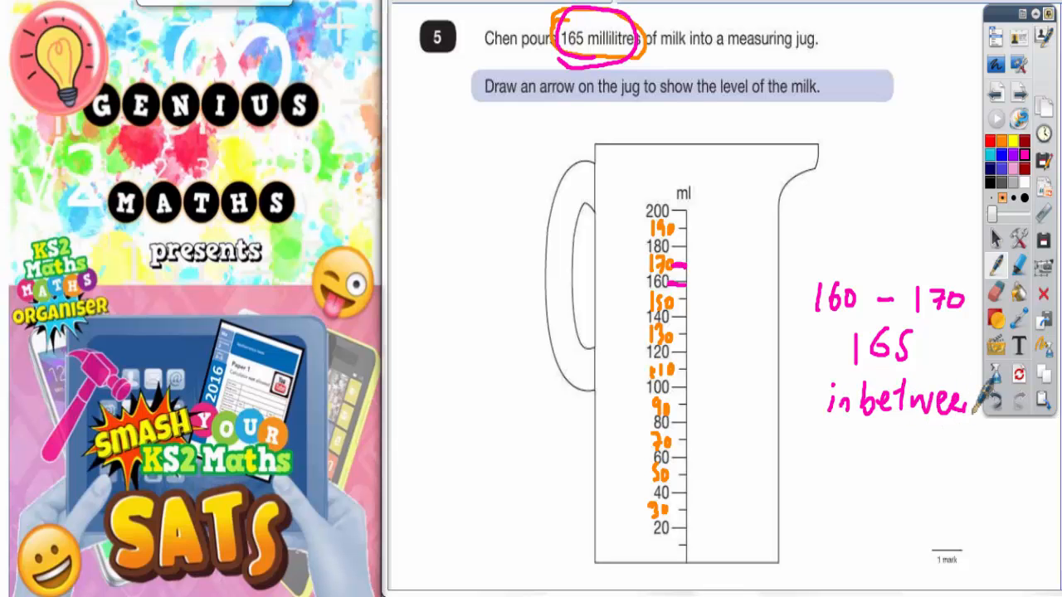
drag(827, 439, 893, 445)
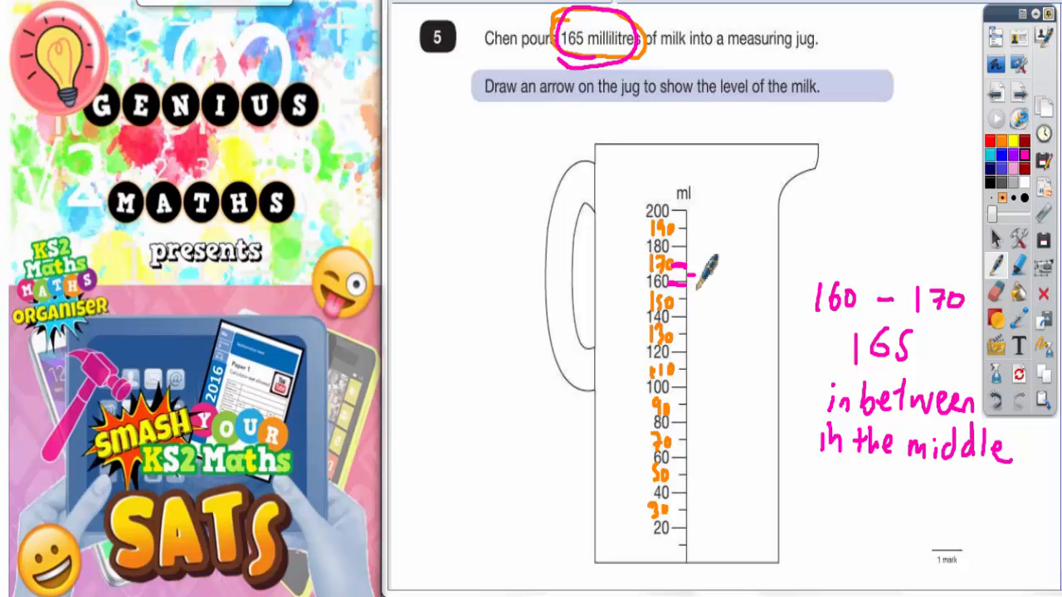
drag(687, 274, 738, 273)
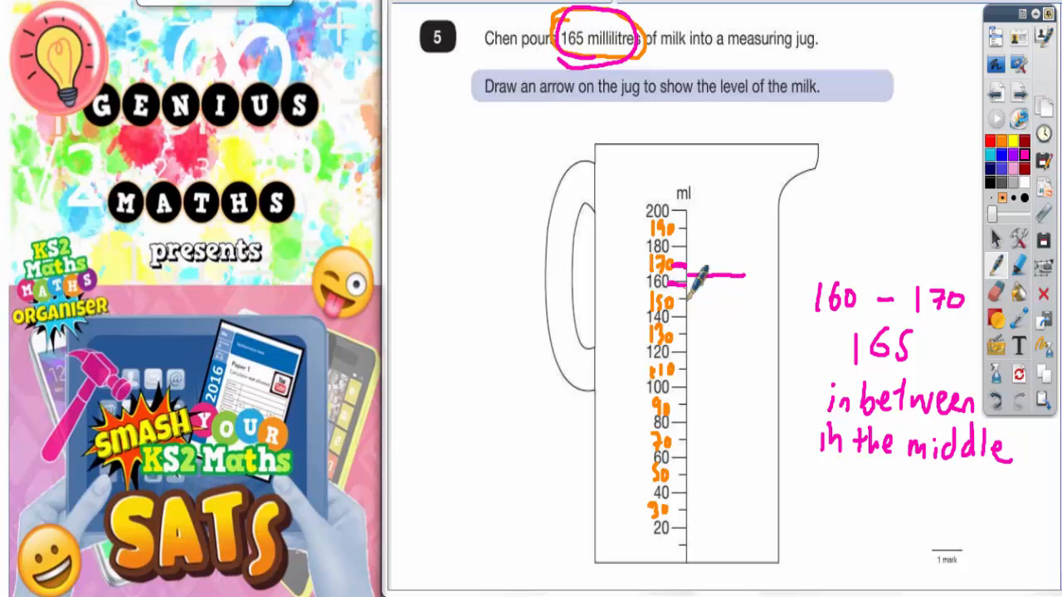